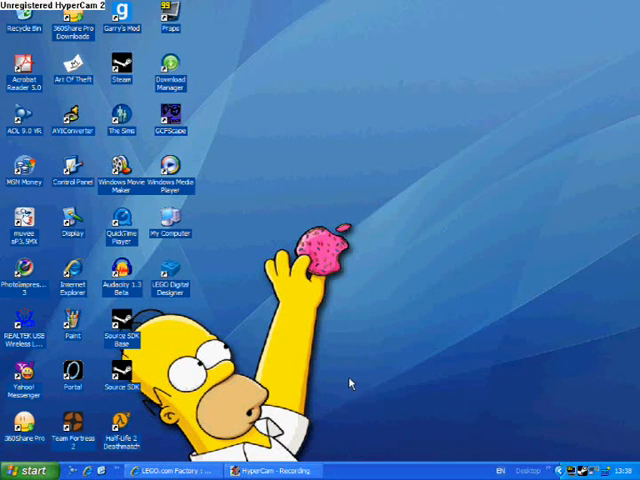
mouse_move(315, 368)
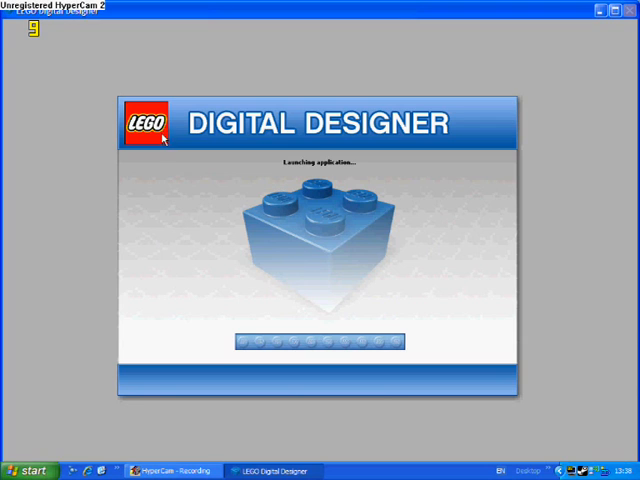
mouse_move(318, 293)
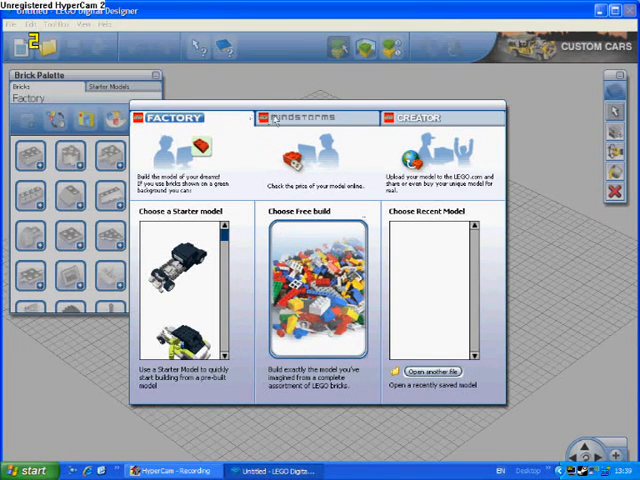
Browse the Mindstorms and Creator theme tabs before choosing the Factory free build.
left_click(310, 117)
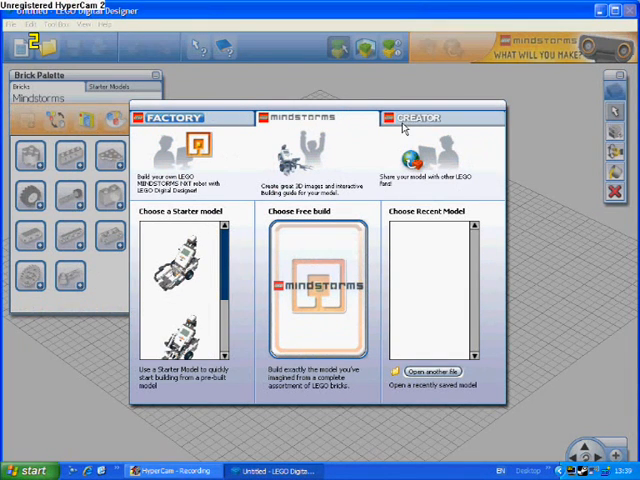
left_click(415, 117)
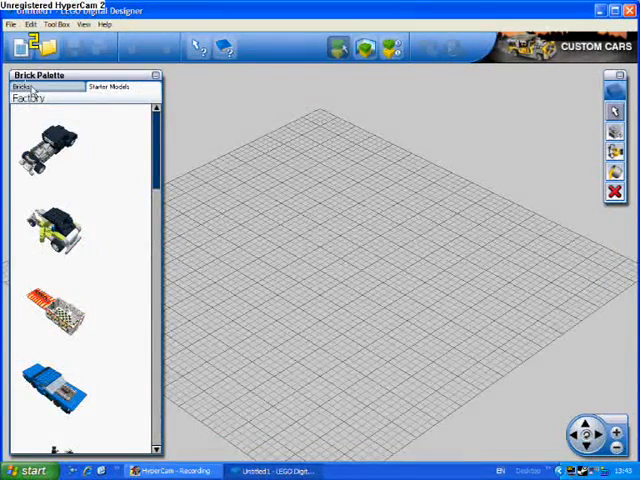
Switch the Brick Palette to individual bricks and scroll through the coloured brick list.
left_click(20, 87)
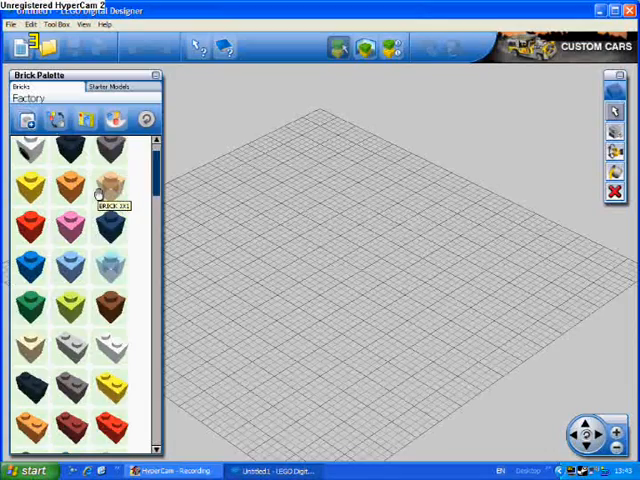
scroll("down", 3)
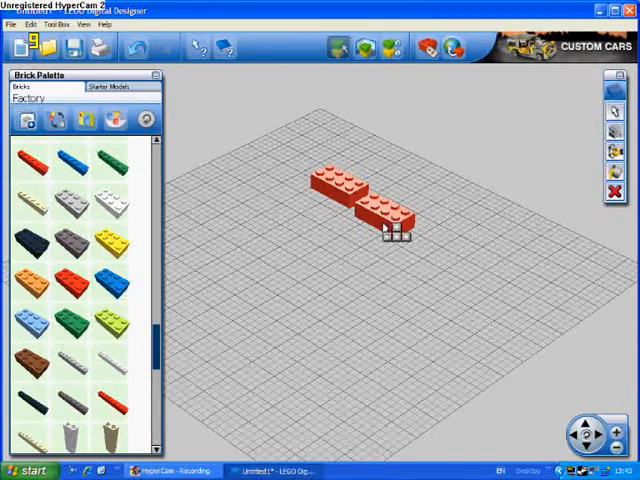
Place another red brick on the baseplate to extend the low red wall sections.
left_click(345, 180)
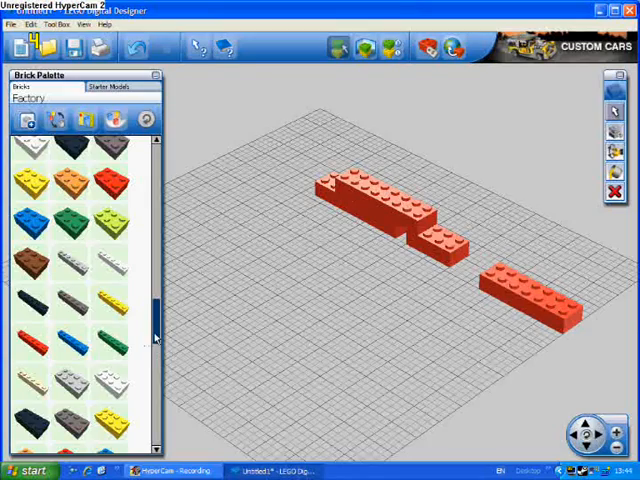
scroll("down", 3)
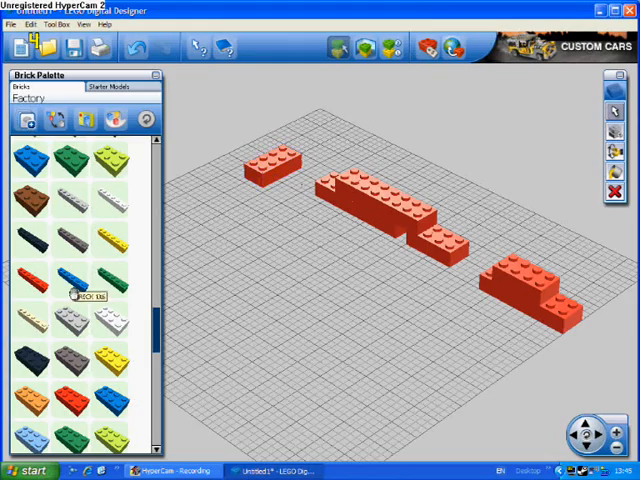
Place a red brick near the upper-left back corner of the baseplate.
left_click(270, 165)
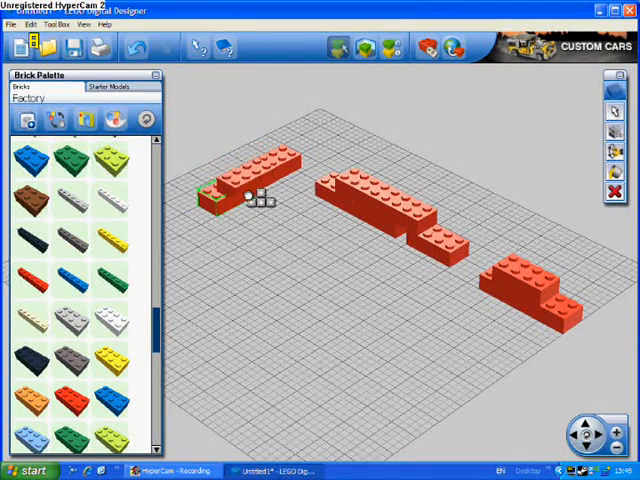
Attach a red brick beside the upper-left wall brick to lengthen that wall.
left_click(250, 175)
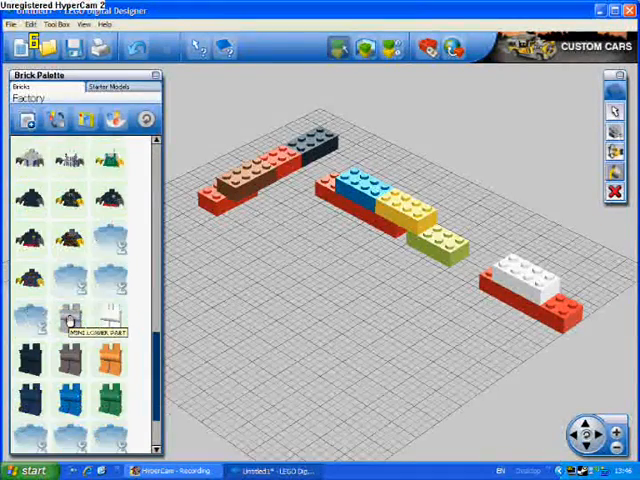
Scroll the Brick Palette down to the minifigure heads, torsos and legs.
scroll("down", 3)
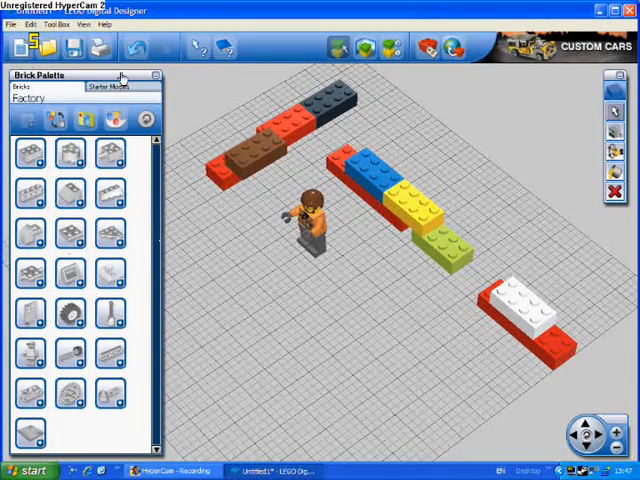
mouse_move(200, 378)
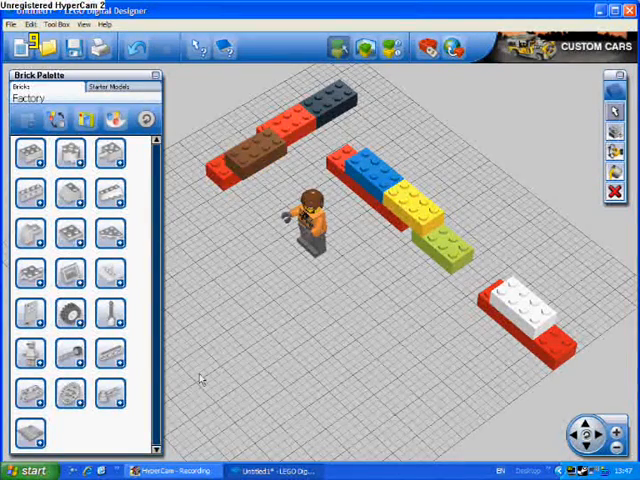